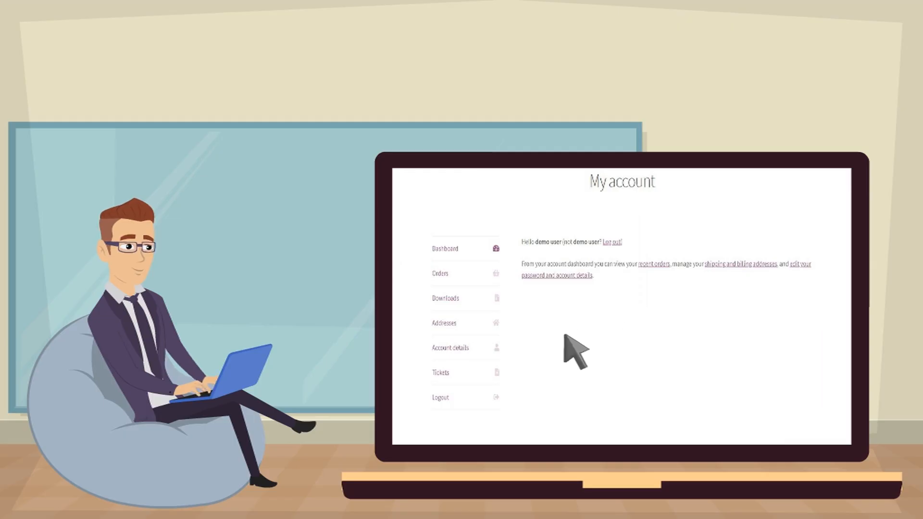
- Create a new ticket from the Tickets section with a title and message and send it
click(439, 371)
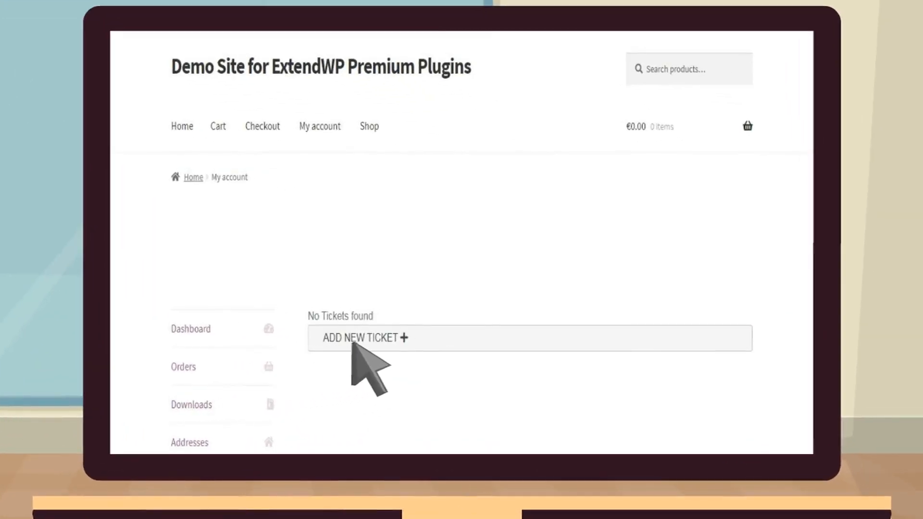
click(365, 338)
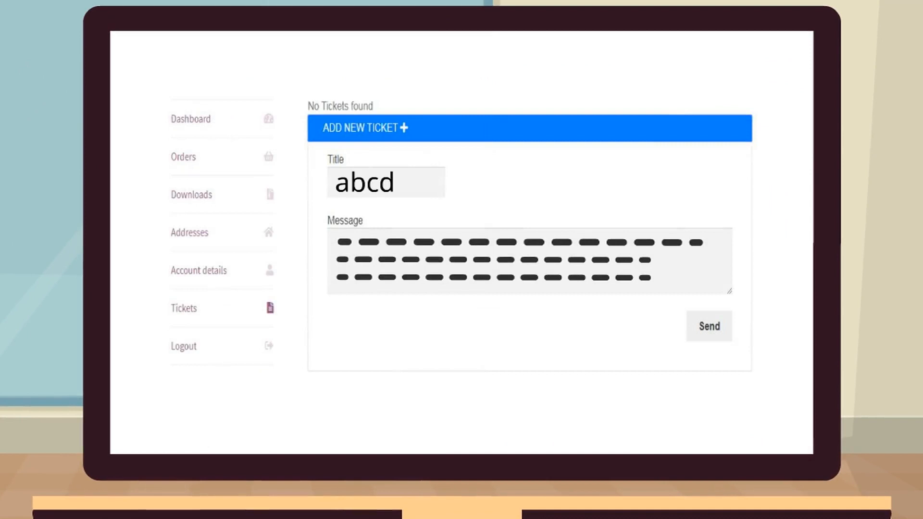
click(708, 326)
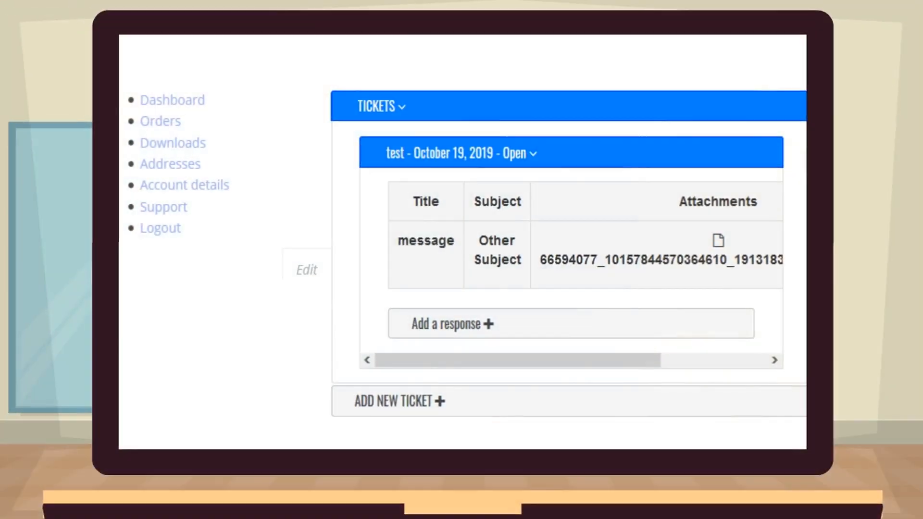